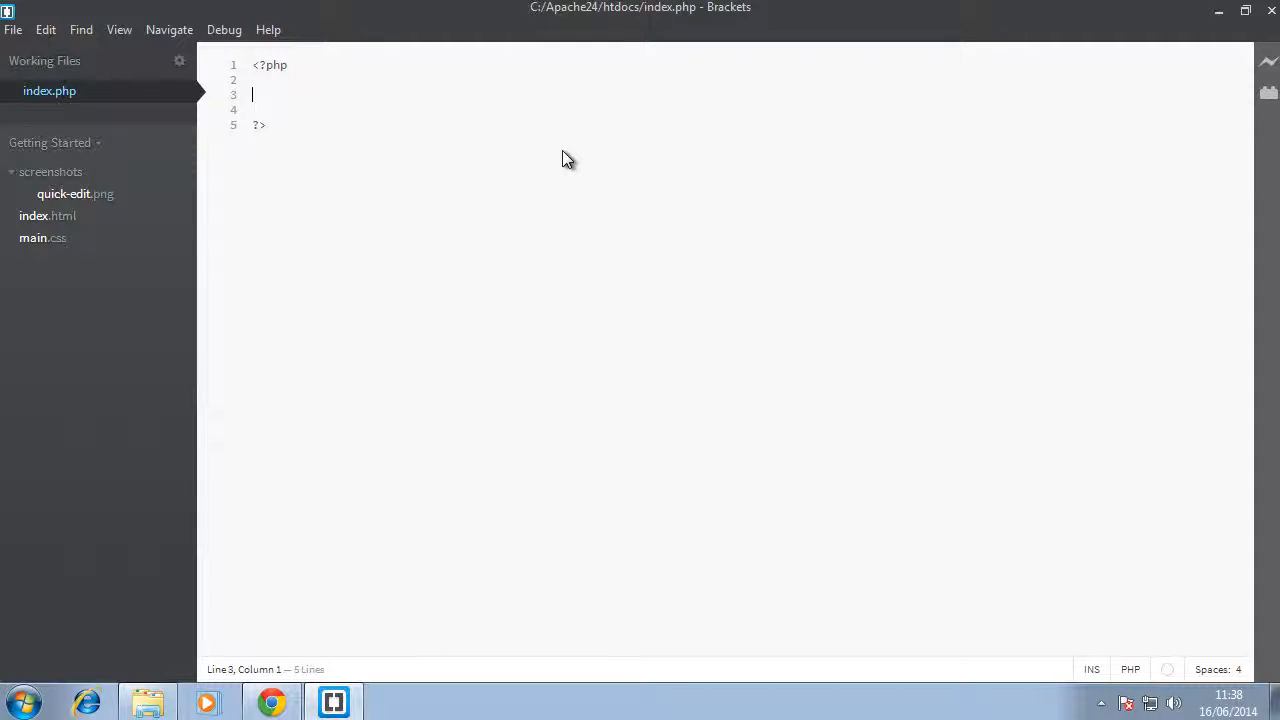
# Add echo "Lets's do stuff"; inside the PHP block of index.php
pyautogui.write('echo ""')
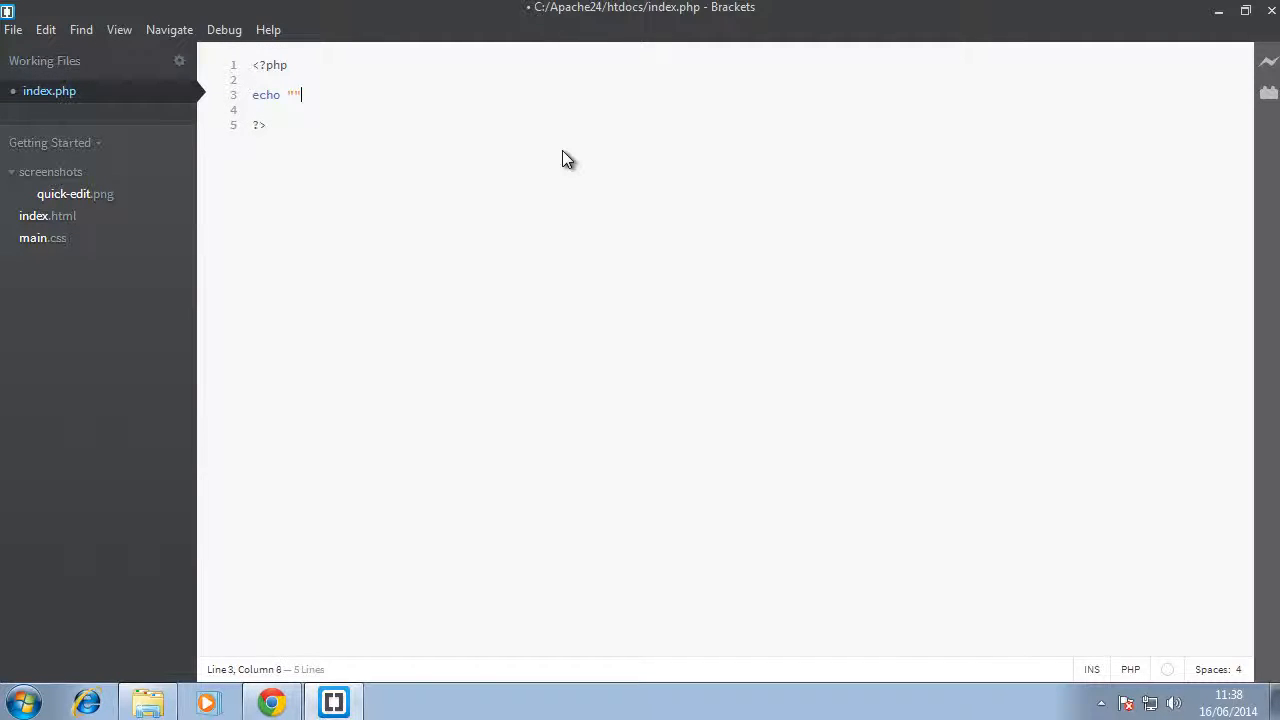
pyautogui.write('St')
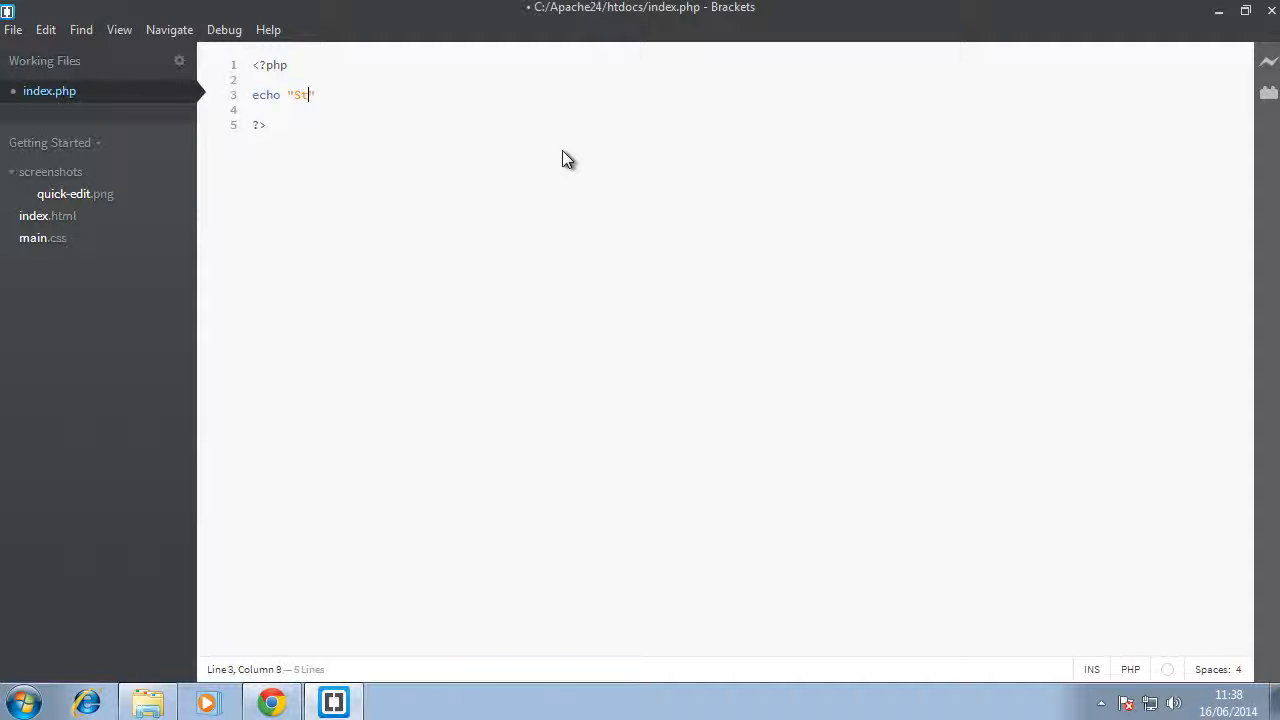
pyautogui.write('uff";')
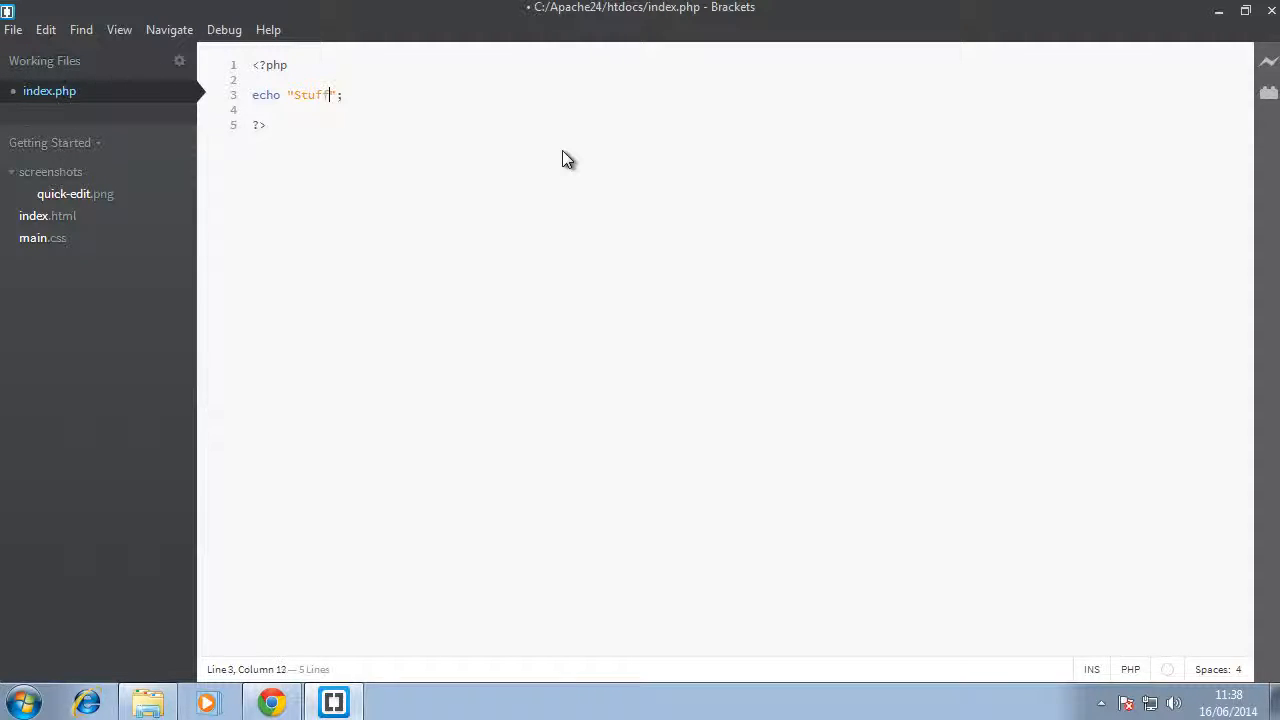
pyautogui.write('Lets')
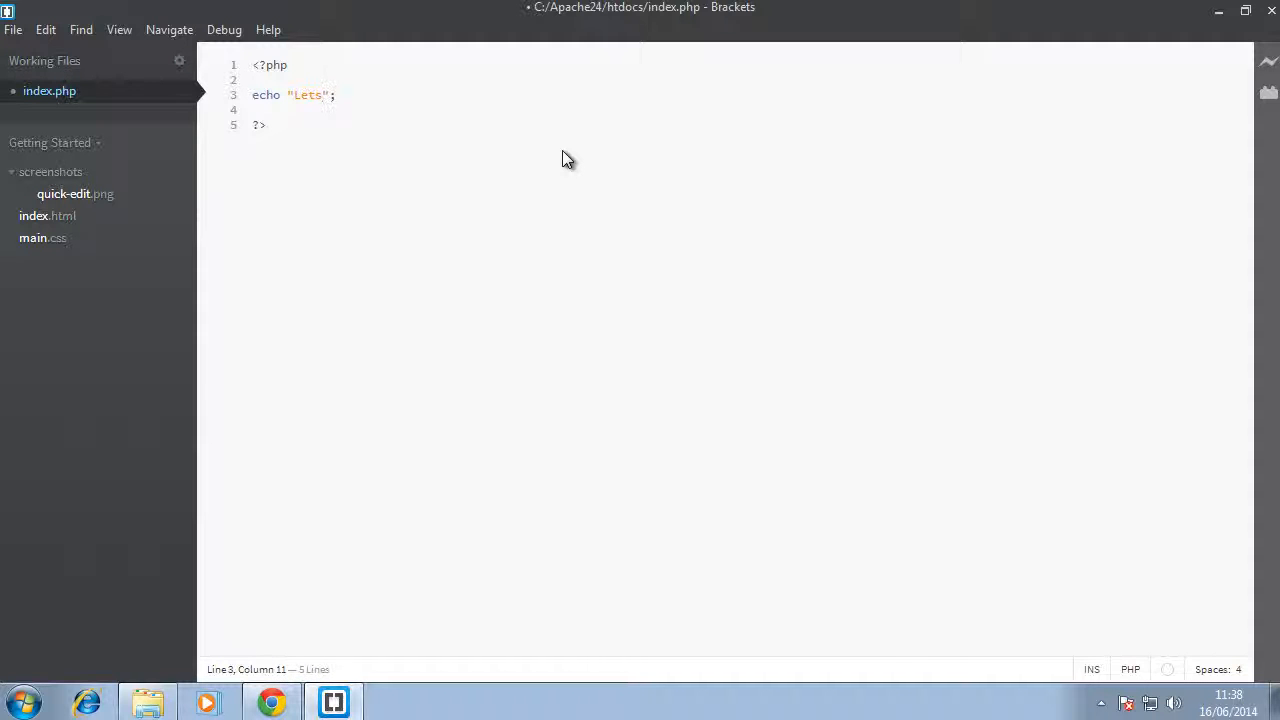
pyautogui.write("'s do stuff")
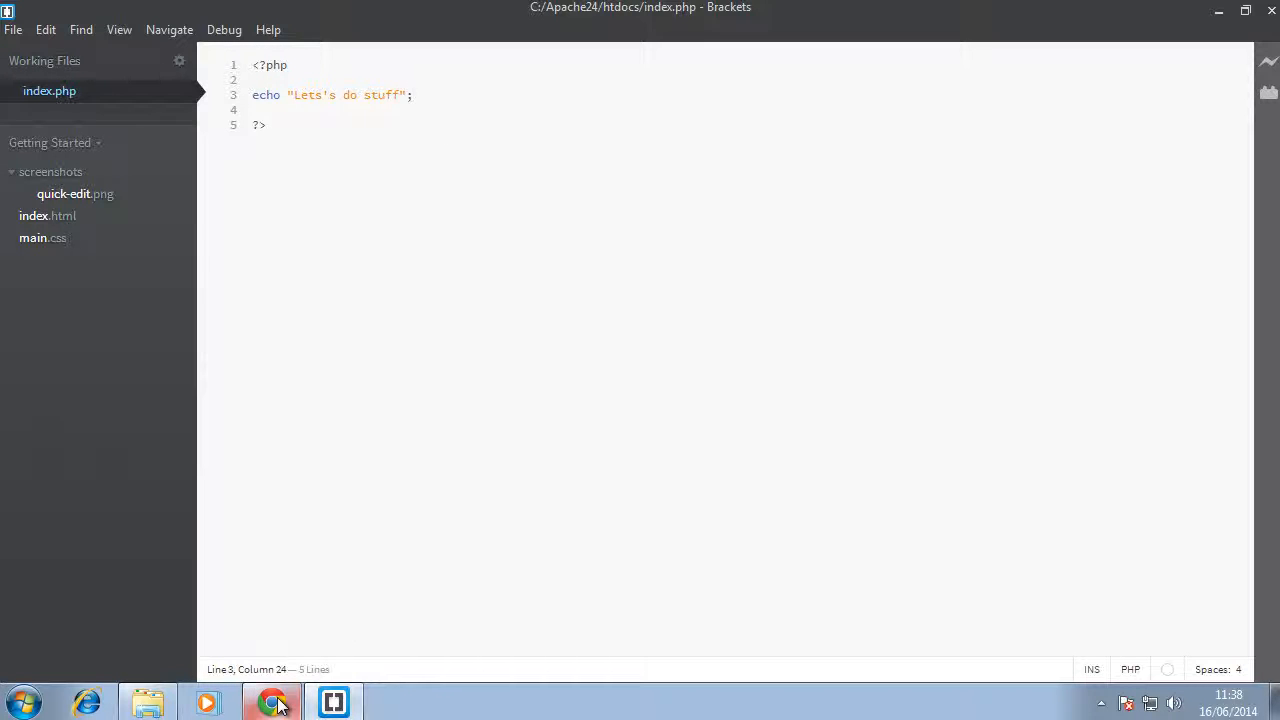
# Reload localhost/index.php in Chrome to see the echoed Lets's do stuff text
pyautogui.click(272, 702)
pyautogui.write('s"')
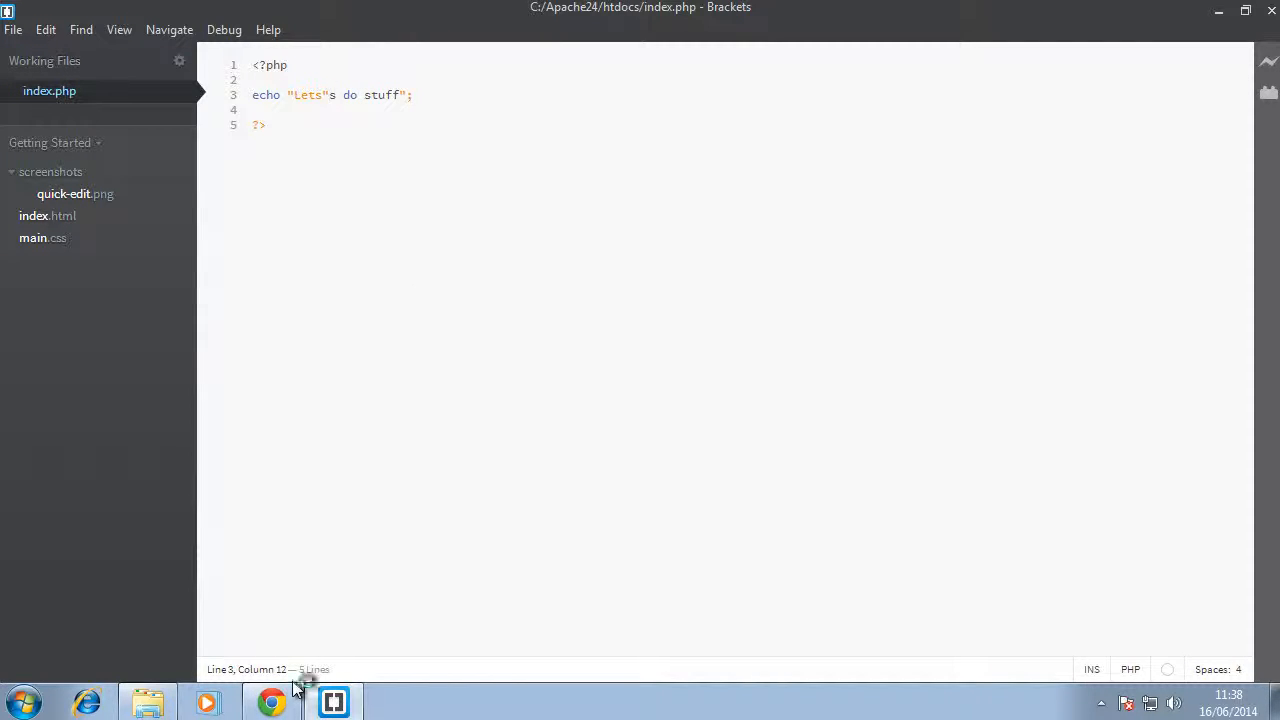
pyautogui.click(272, 700)
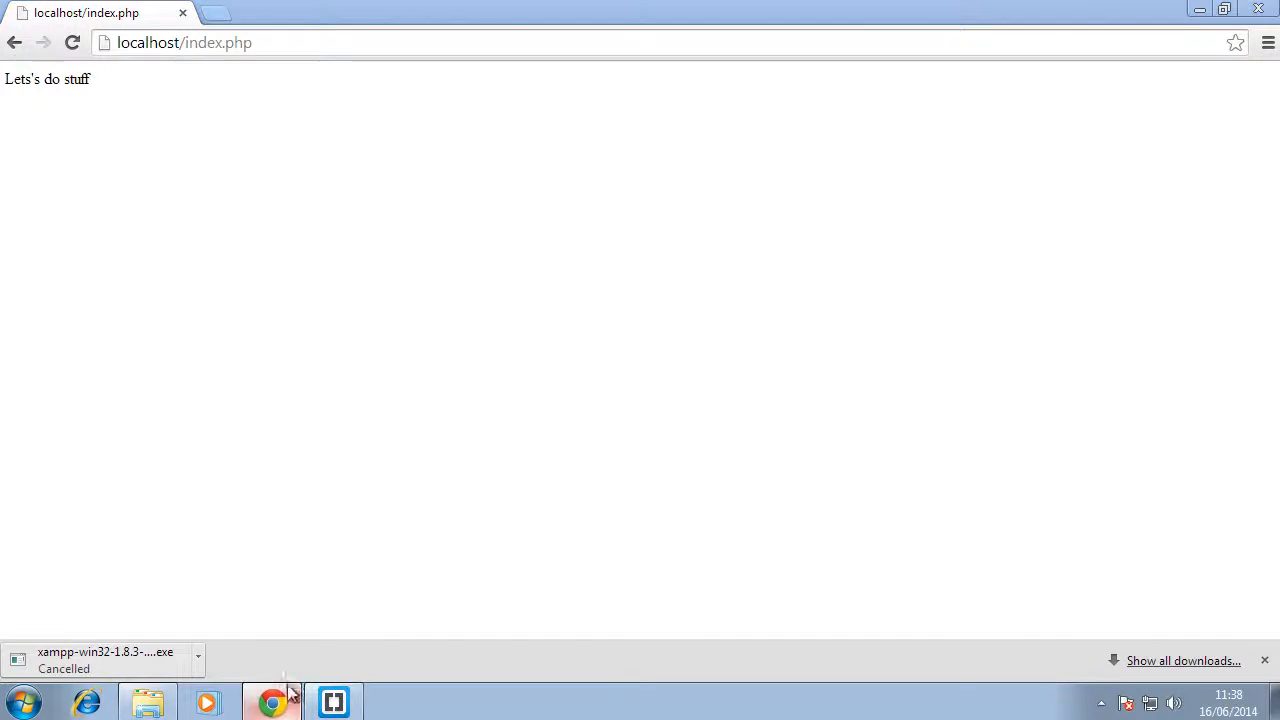
pyautogui.click(332, 700)
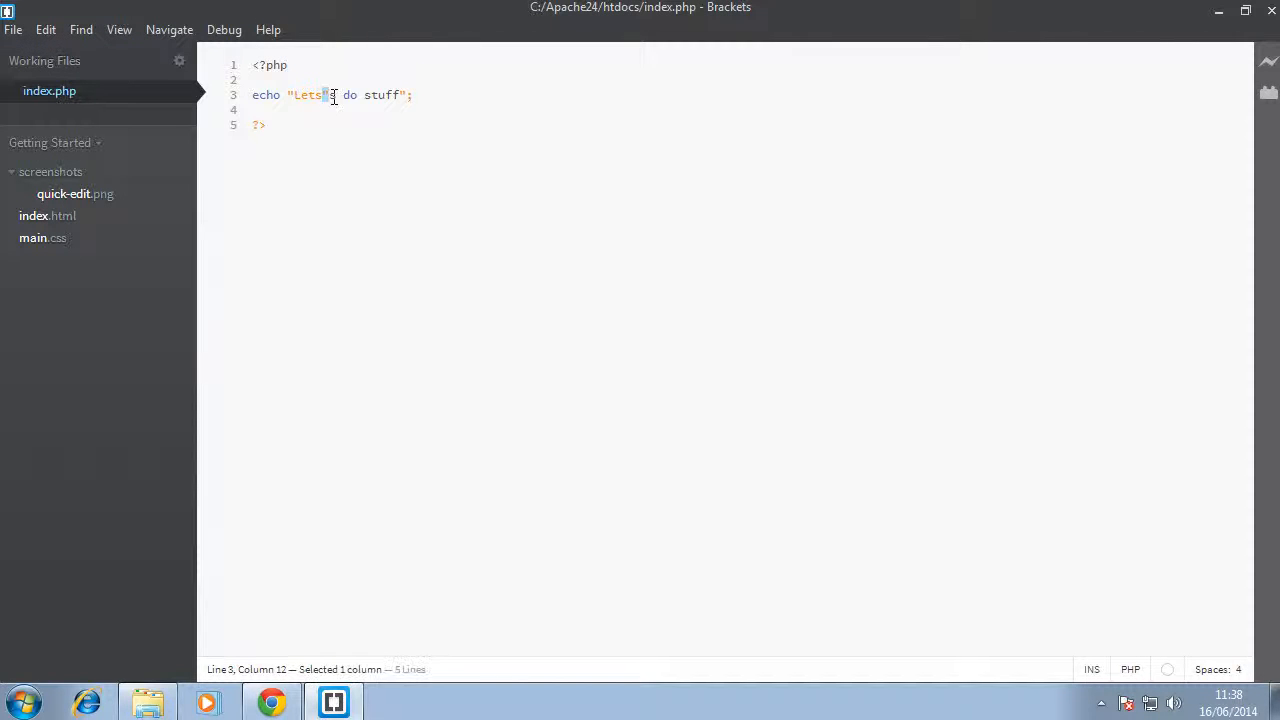
pyautogui.click(272, 700)
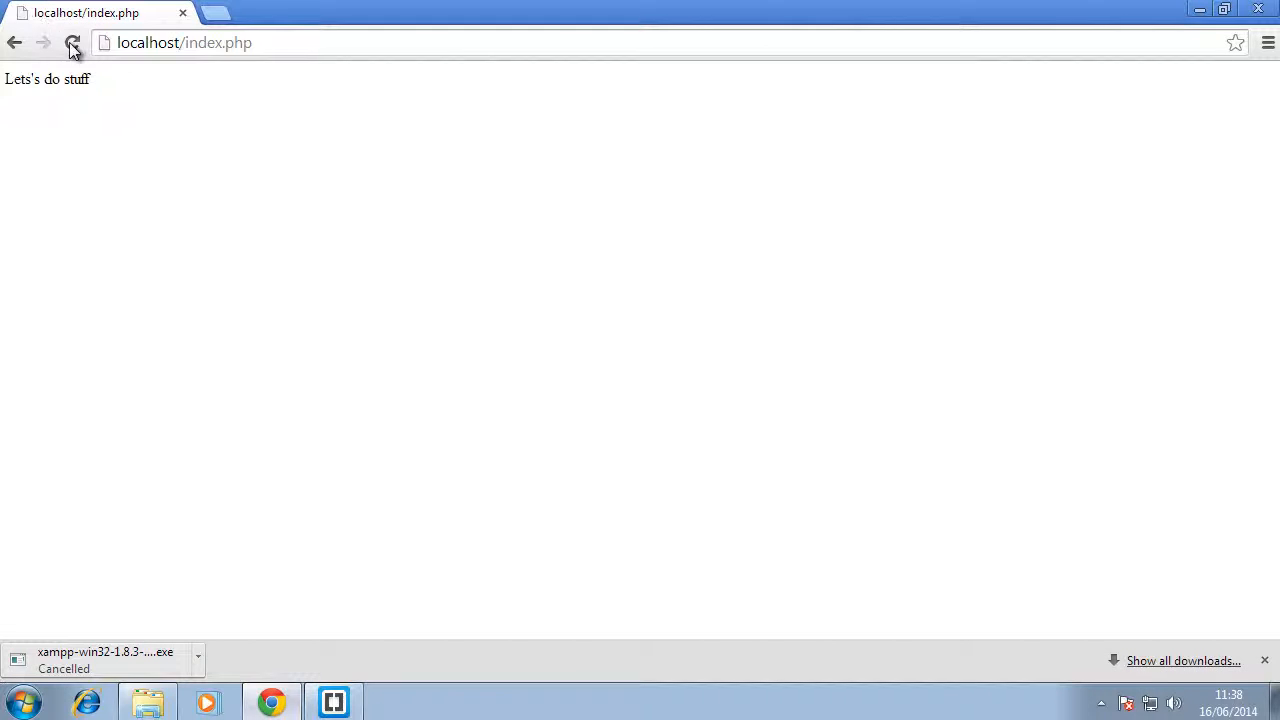
pyautogui.click(72, 42)
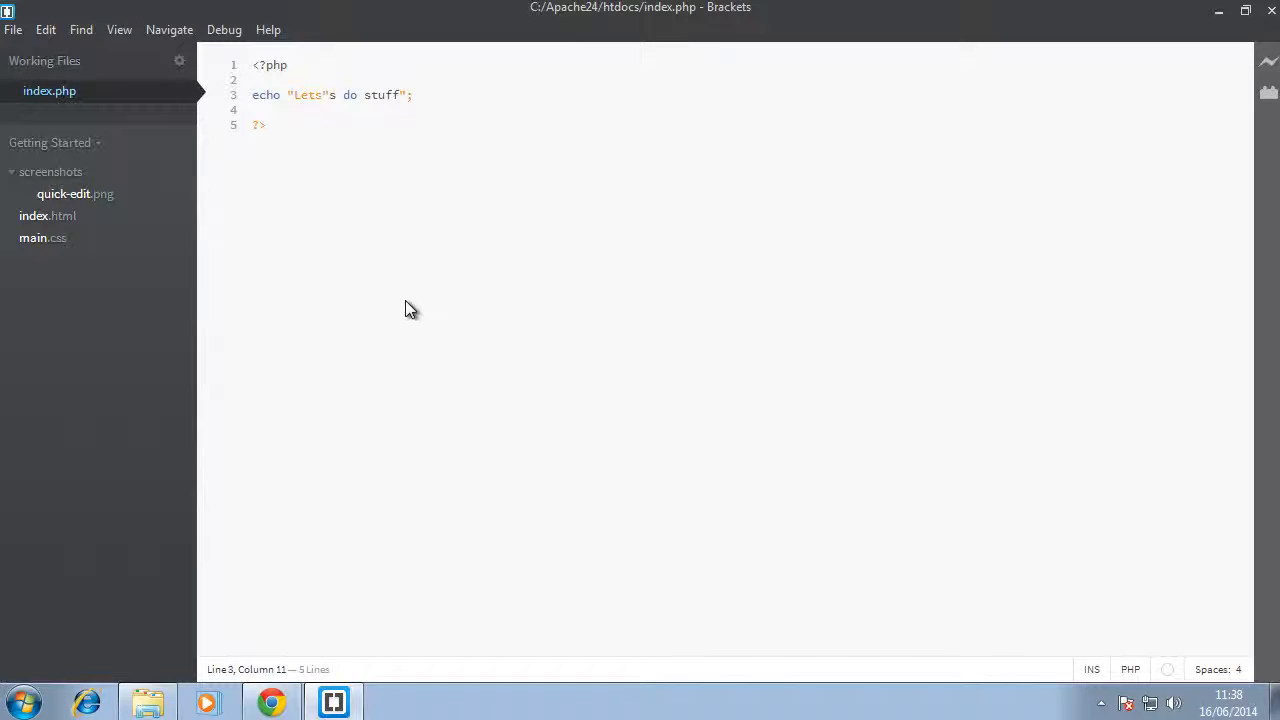
# Replace the apostrophe with \" after Lets and bring up the localhost page
pyautogui.write('\\')
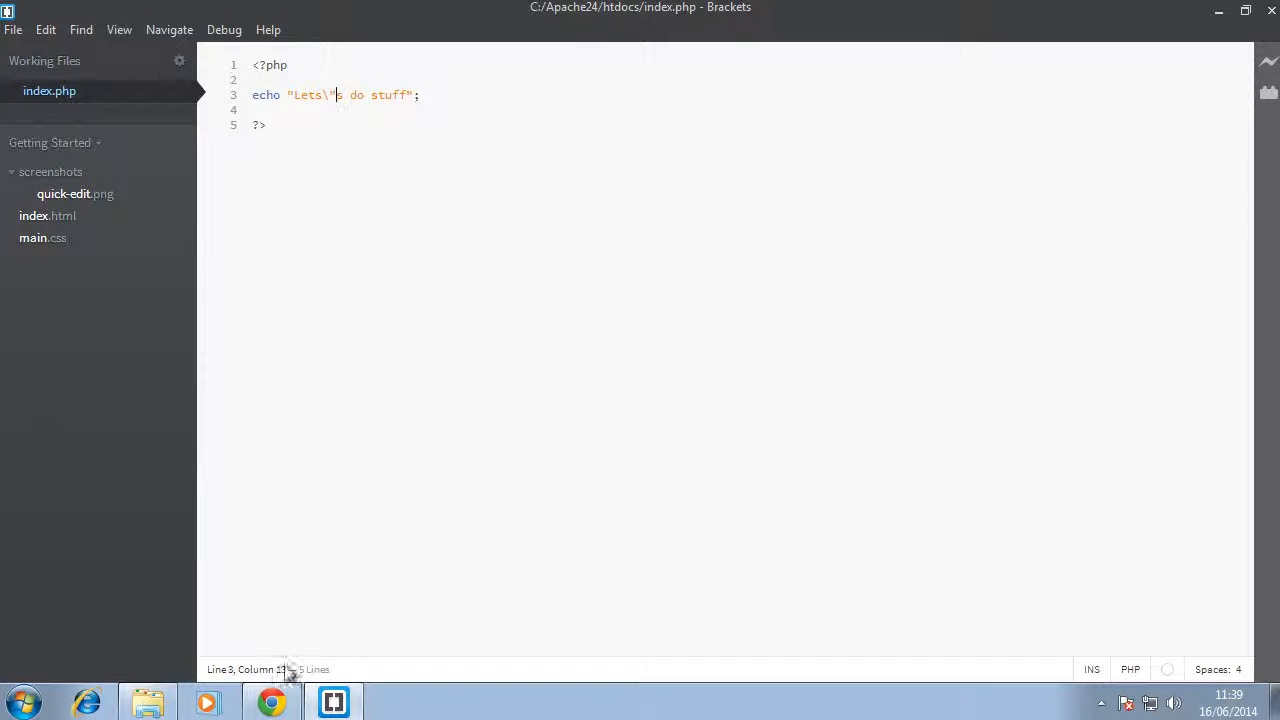
pyautogui.moveTo(272, 702)
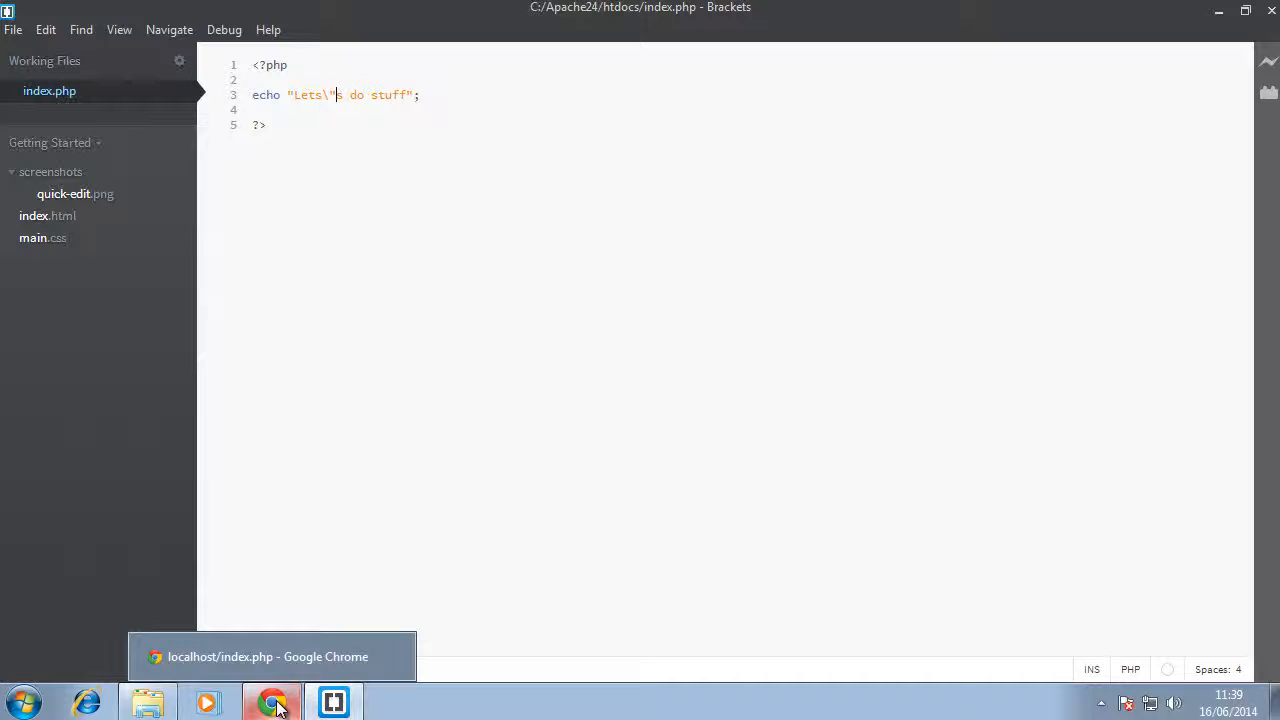
pyautogui.click(272, 700)
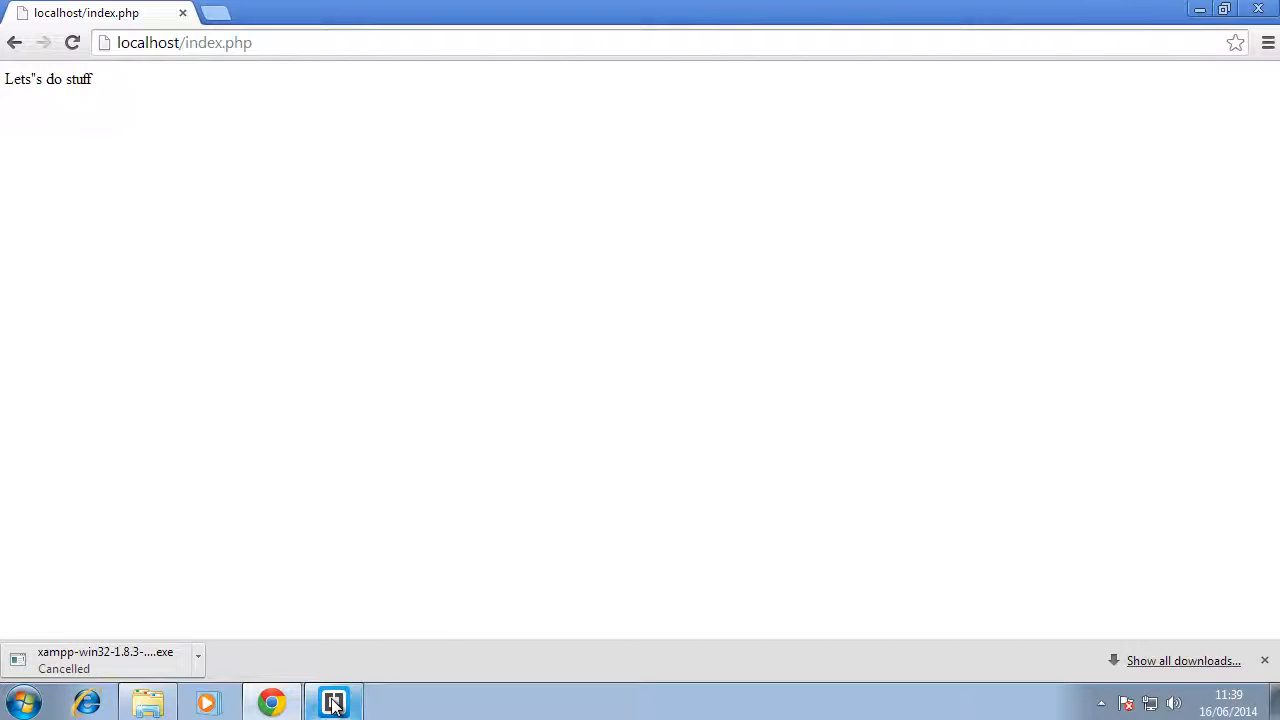
pyautogui.click(332, 702)
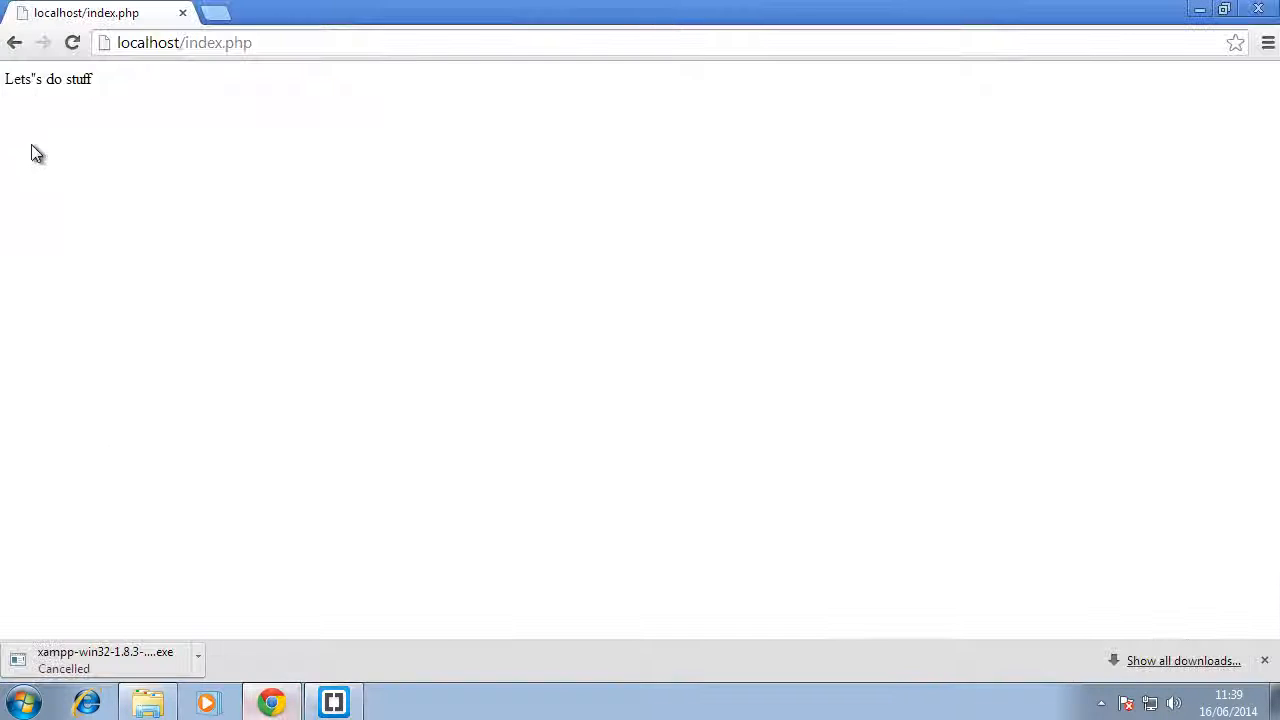
pyautogui.moveTo(184, 220)
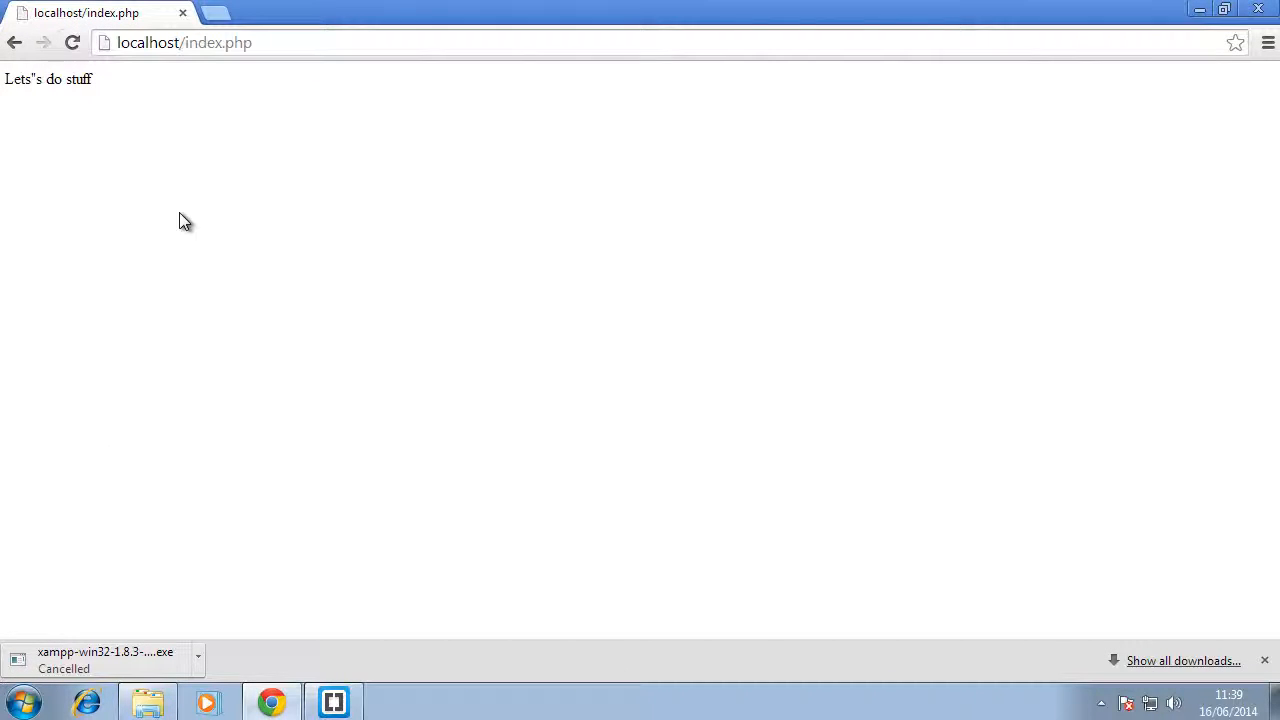
# Switch the echo string's outer quotes to single quotes and save index.php
pyautogui.click(332, 700)
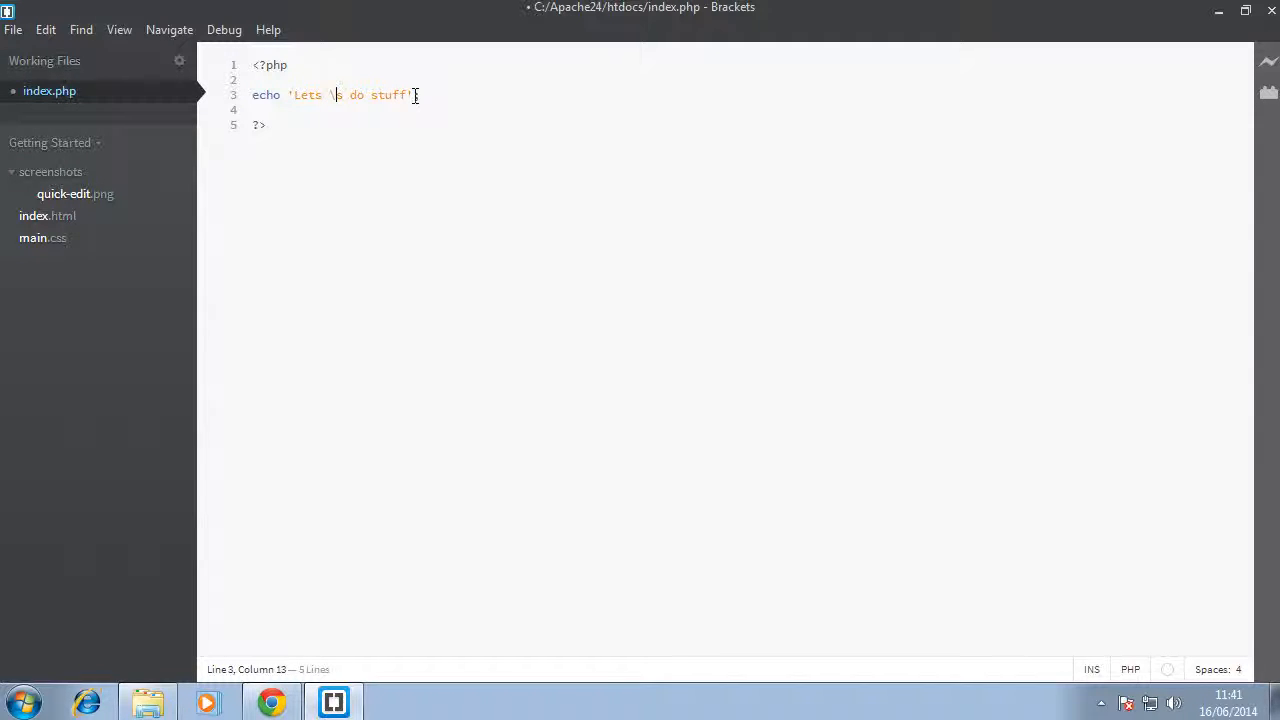
pyautogui.press('ctrl+s')
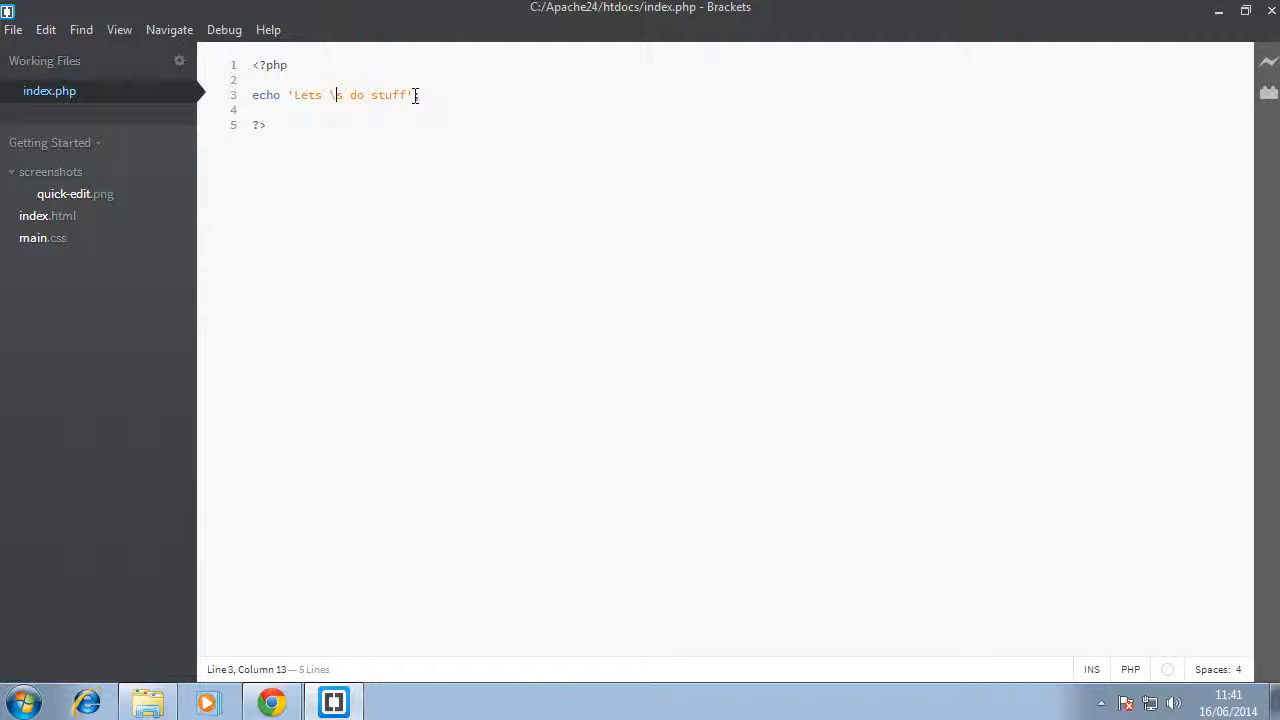